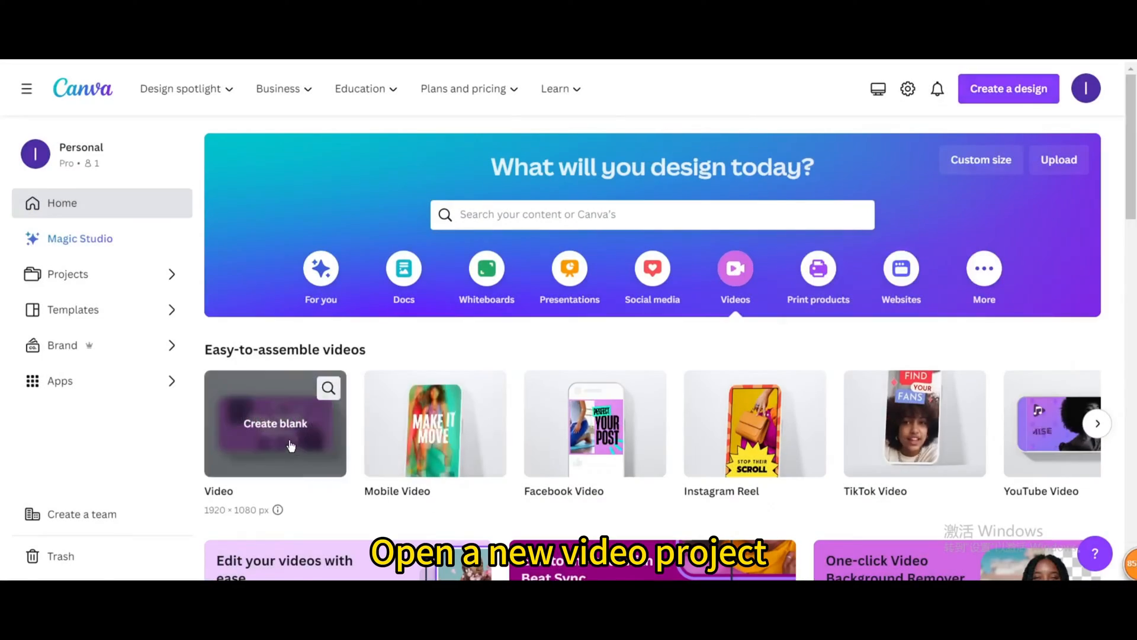
Start a blank Video design and add a square shape filled with black.
{"action": "left_click", "coordinate": [275, 423]}
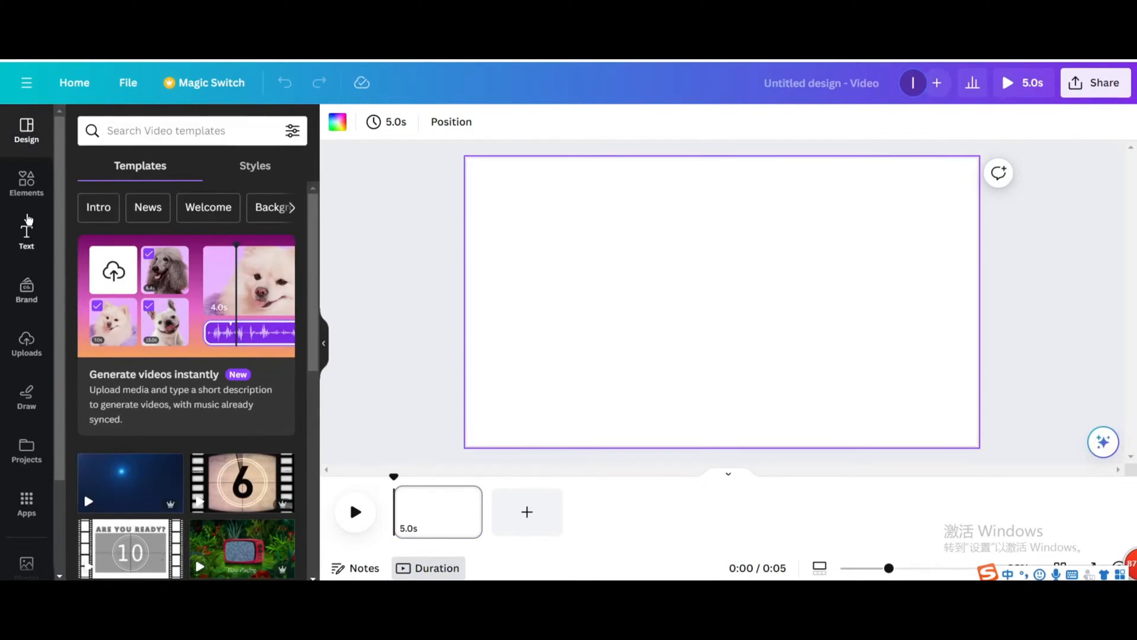
{"action": "left_click", "coordinate": [26, 184]}
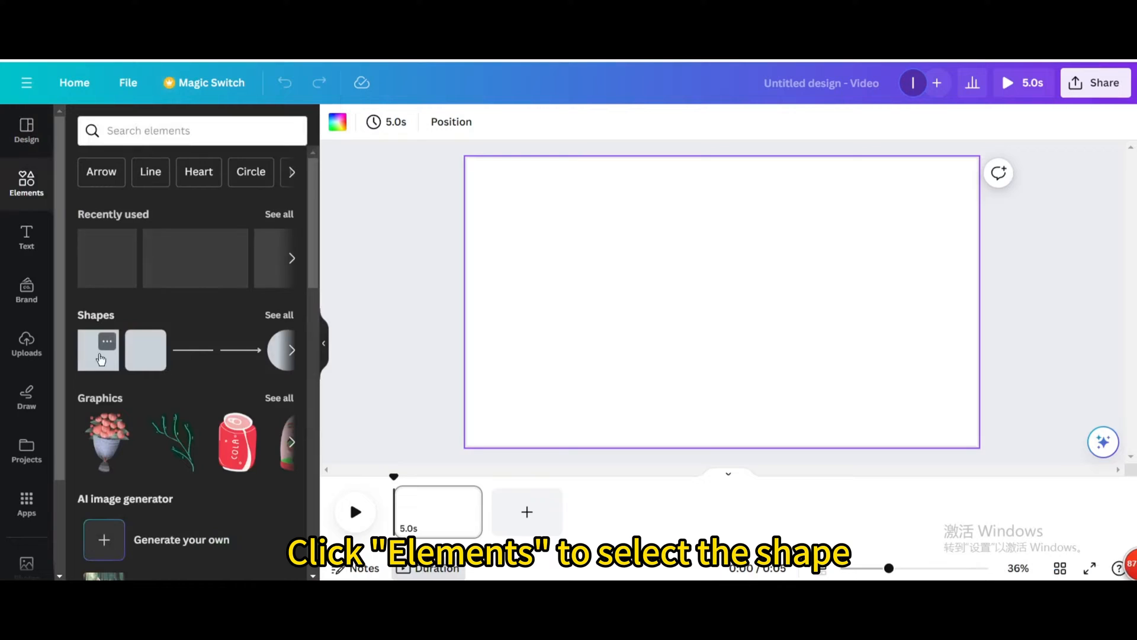
{"action": "left_click", "coordinate": [99, 350]}
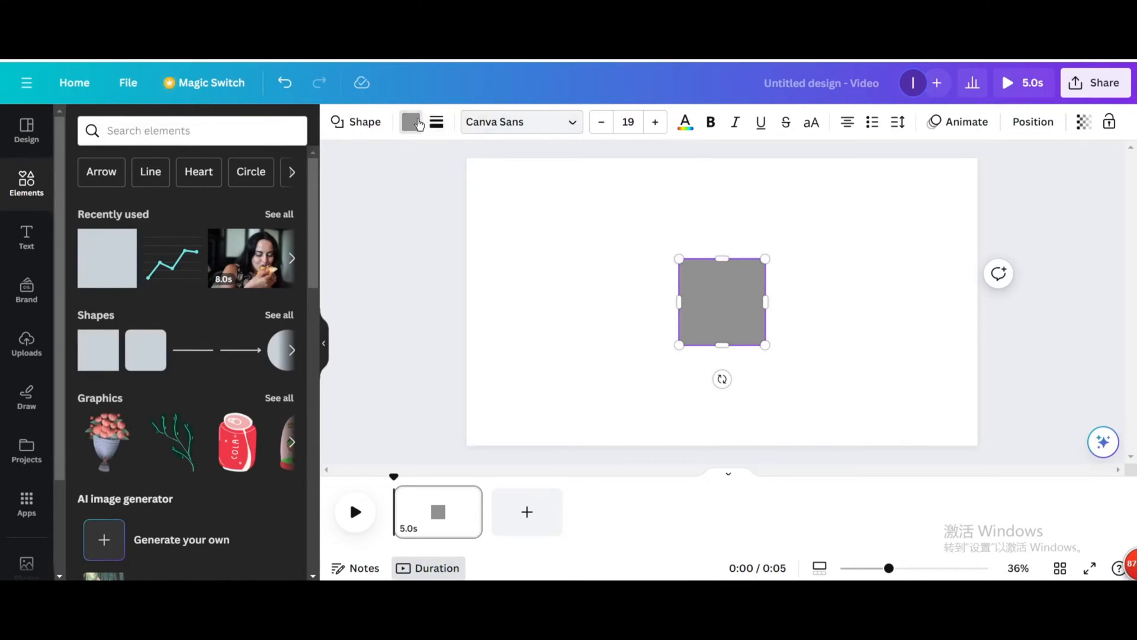
{"action": "left_click", "coordinate": [411, 120]}
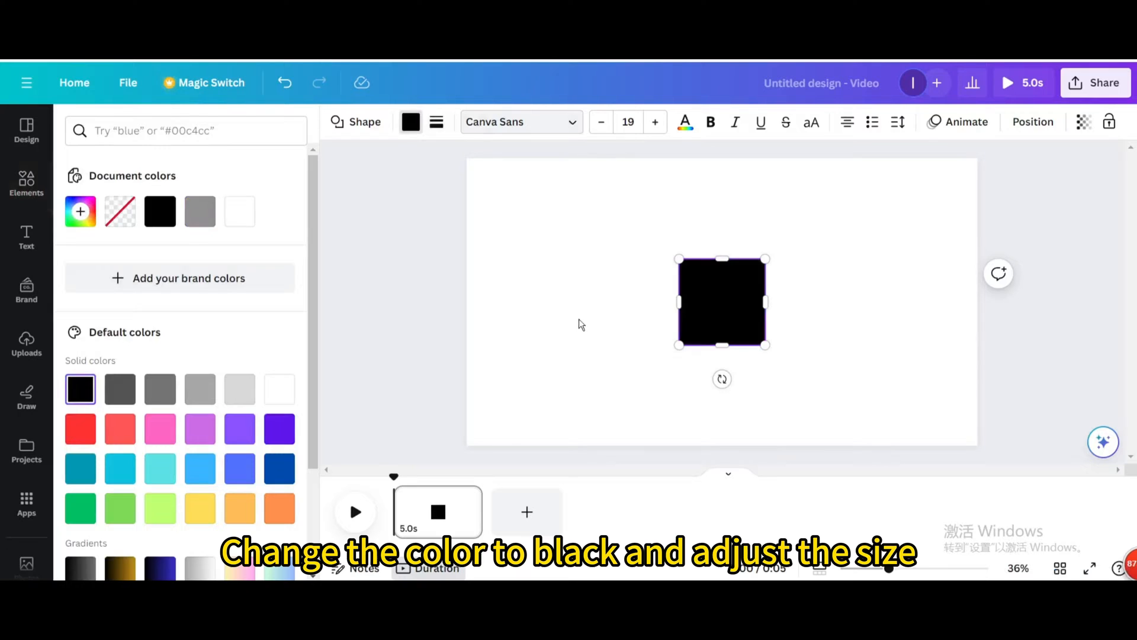
Move and stretch the black square into a rectangle covering most of the page.
{"action": "left_click_drag", "start_coordinate": [722, 301], "coordinate": [551, 224]}
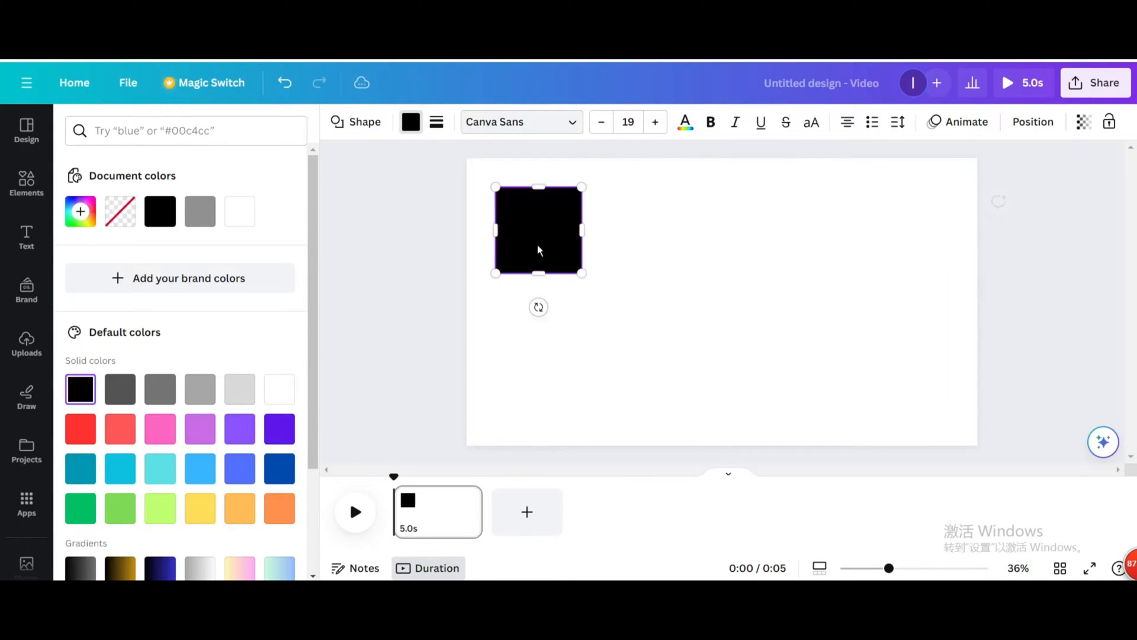
{"action": "left_click_drag", "start_coordinate": [584, 276], "coordinate": [931, 434]}
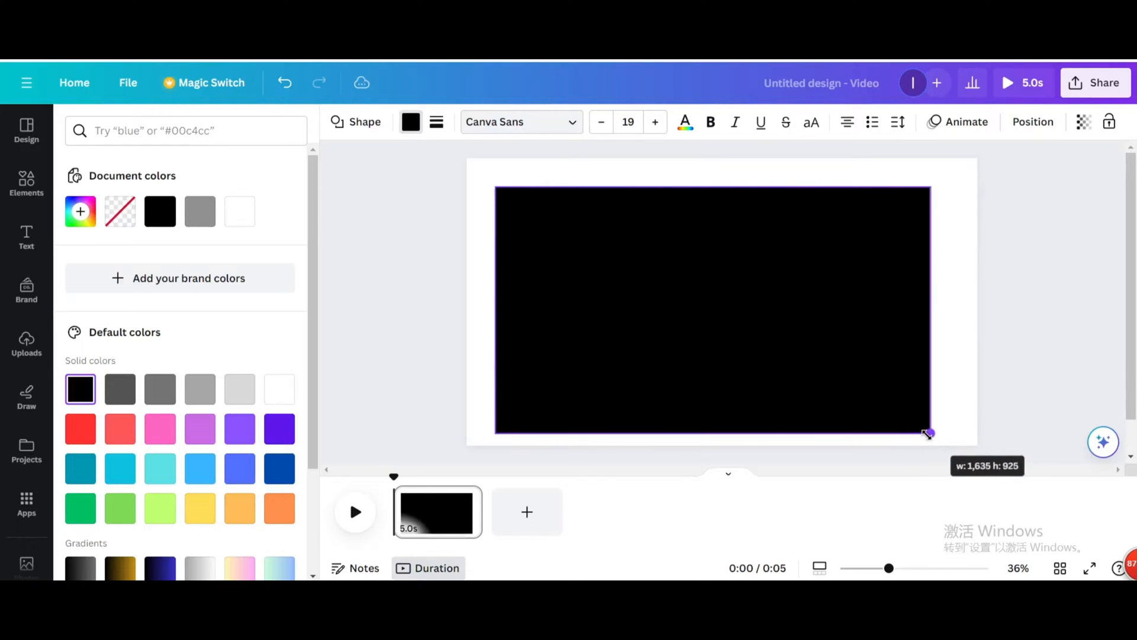
{"action": "left_click_drag", "start_coordinate": [929, 433], "coordinate": [943, 429]}
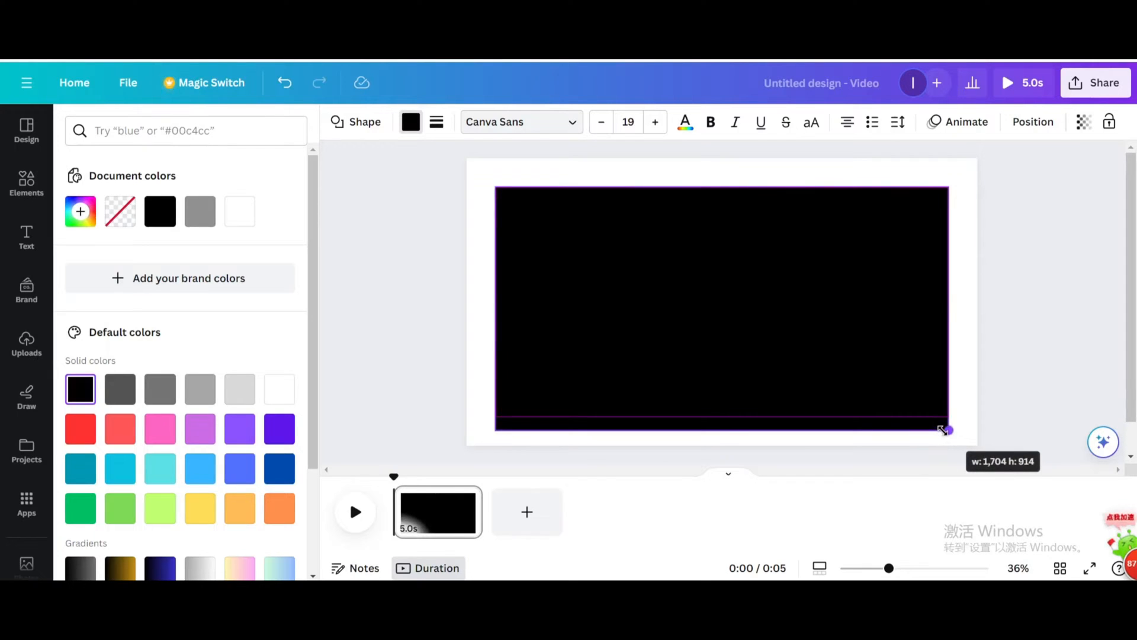
Add a heading reading ISLAND and enlarge it over the black rectangle.
{"action": "left_click", "coordinate": [26, 237]}
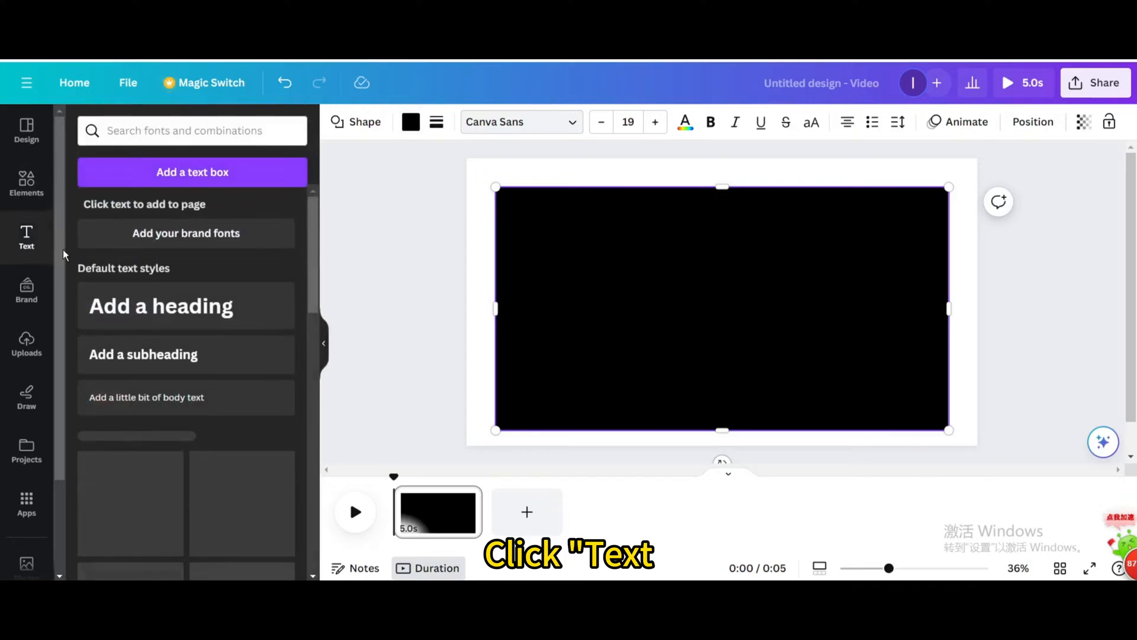
{"action": "left_click", "coordinate": [160, 306]}
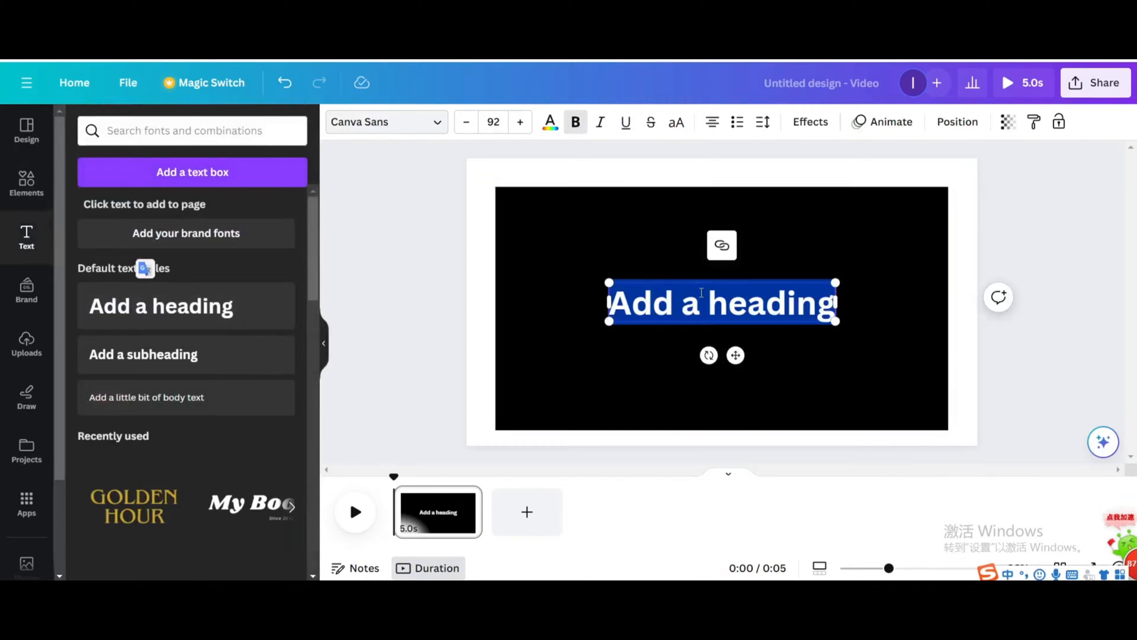
{"action": "type", "text": "ISLAN"}
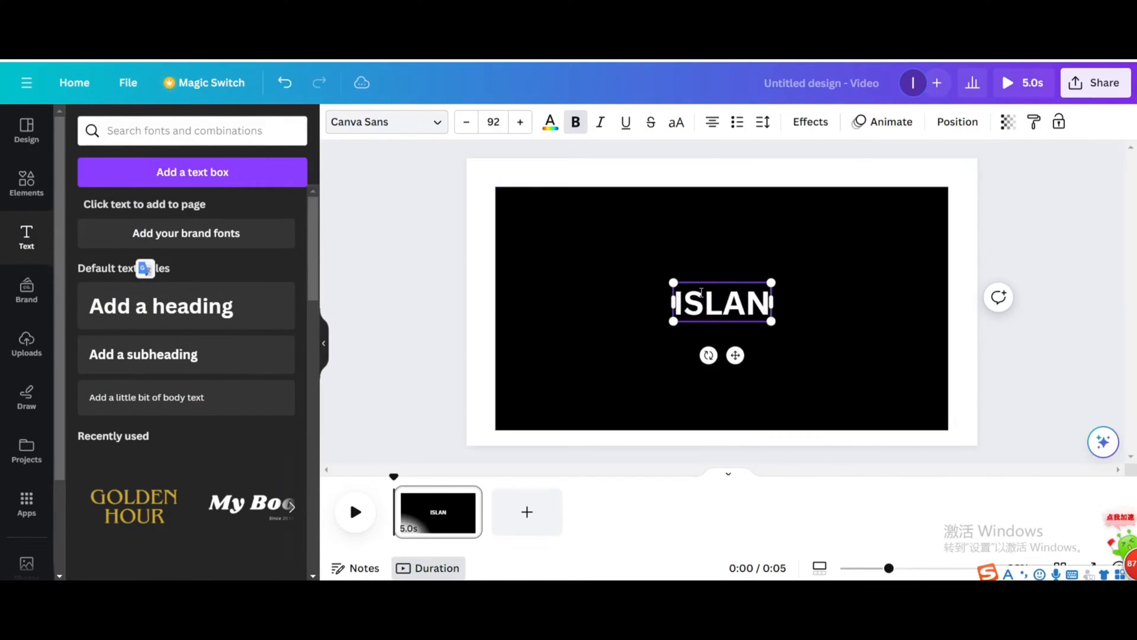
{"action": "type", "text": "D"}
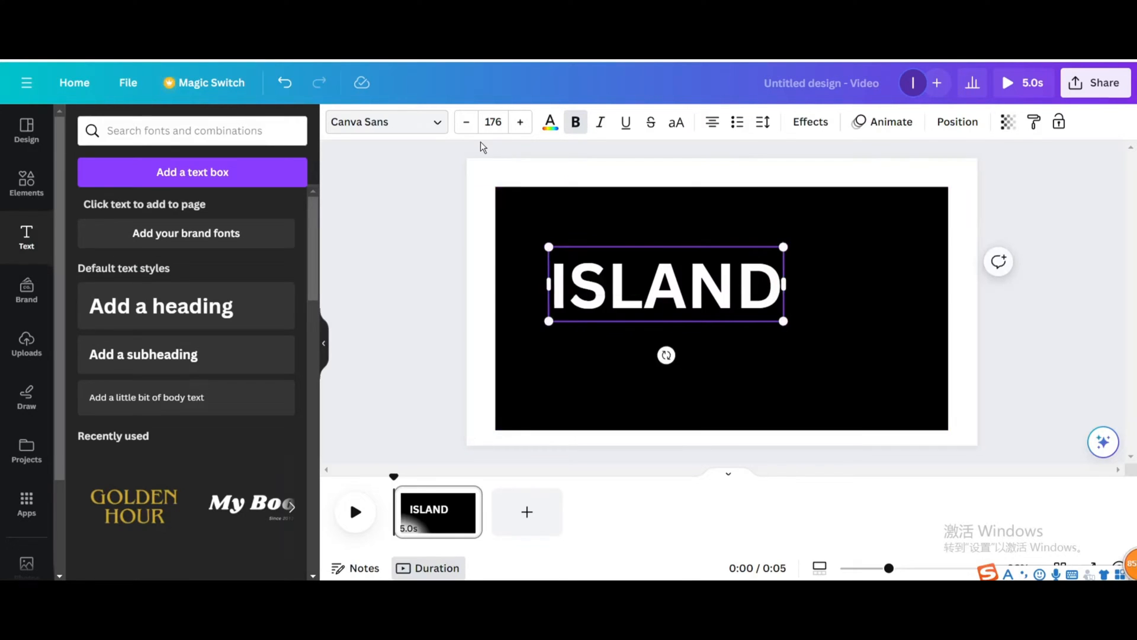
{"action": "left_click_drag", "start_coordinate": [784, 325], "coordinate": [902, 360]}
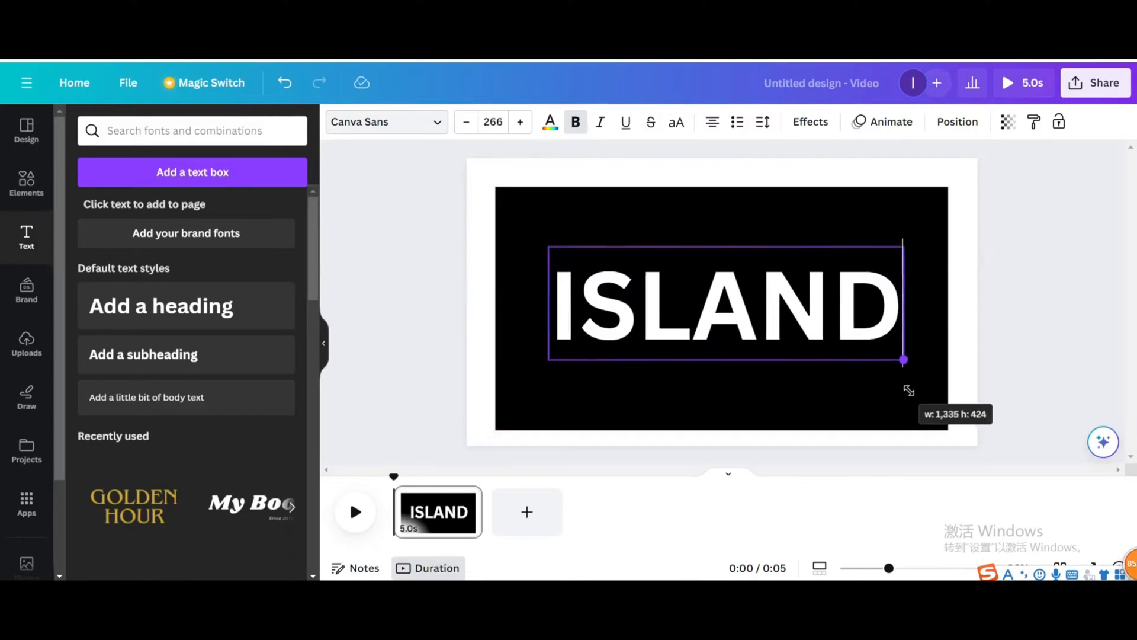
{"action": "left_click_drag", "start_coordinate": [903, 359], "coordinate": [938, 369]}
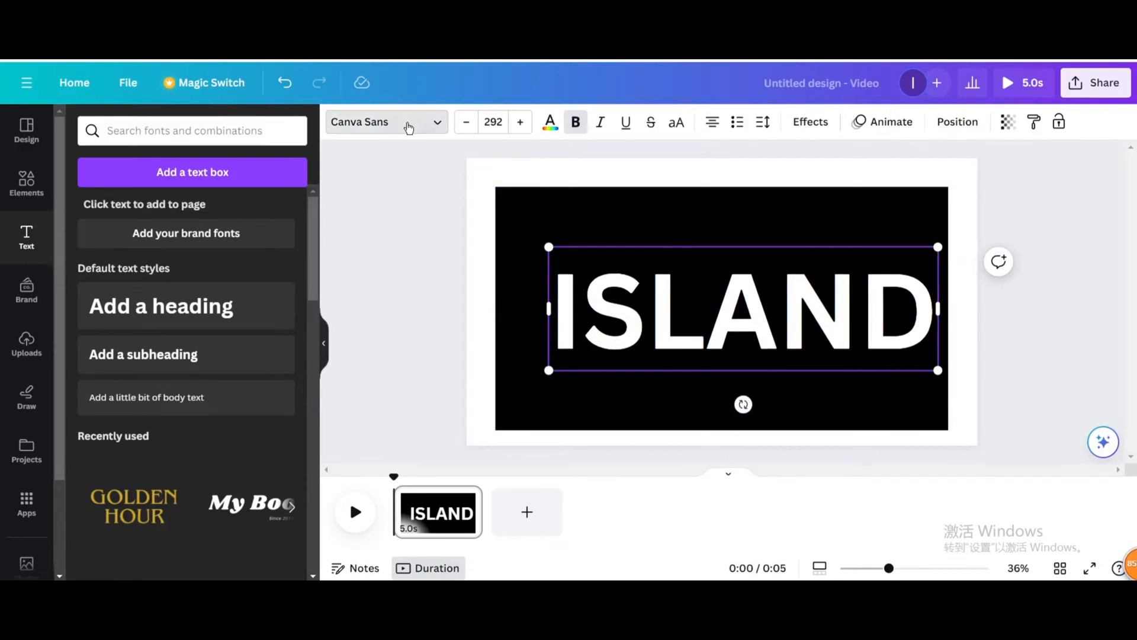
Switch the ISLAND lettering to the Anton font and scale it to fill the rectangle.
{"action": "left_click", "coordinate": [383, 121]}
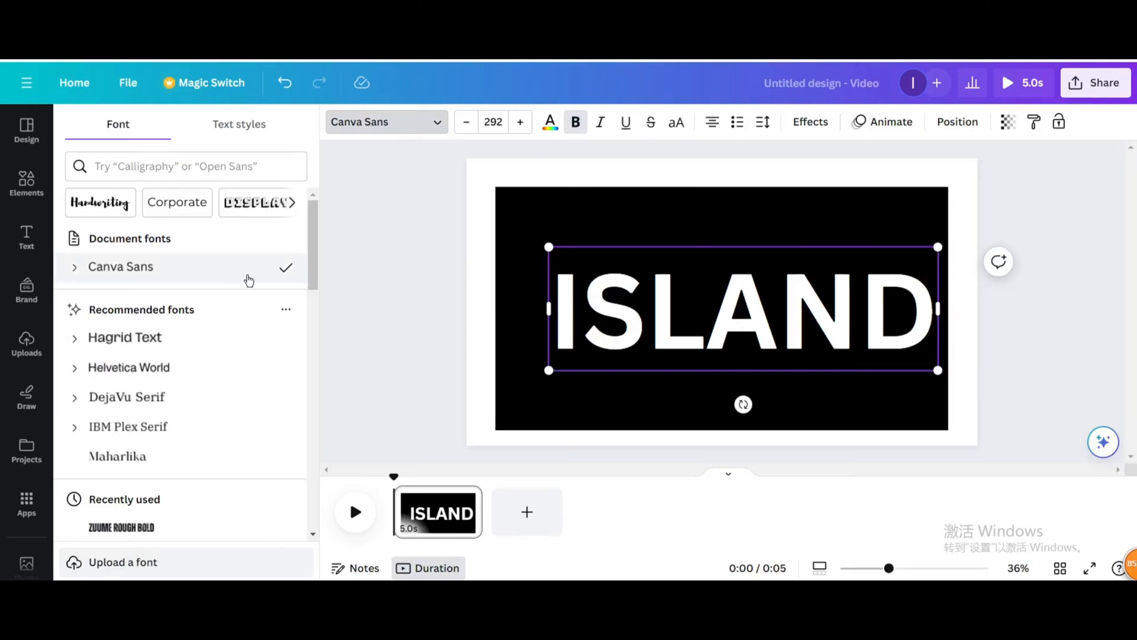
{"action": "scroll", "scroll_direction": "down", "scroll_amount": 3}
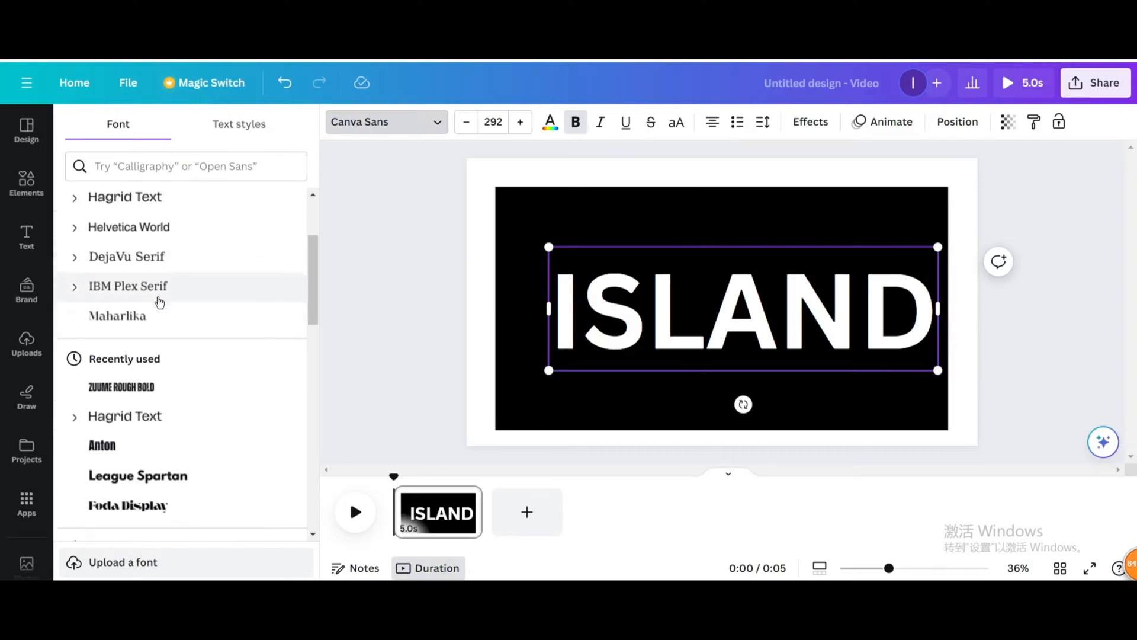
{"action": "left_click", "coordinate": [102, 444]}
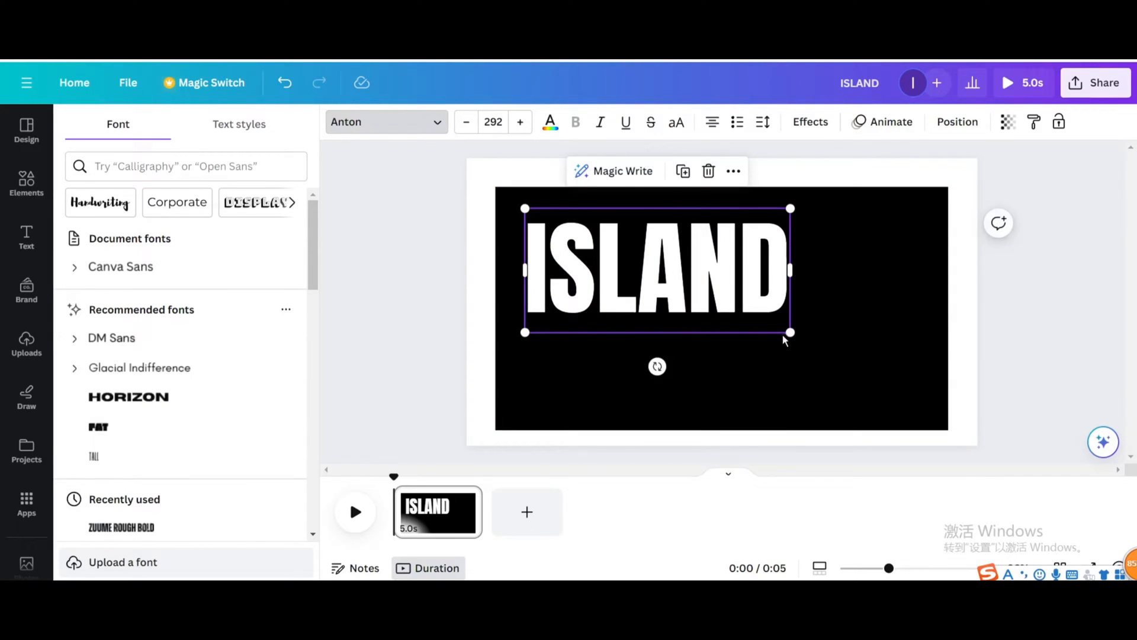
{"action": "left_click_drag", "start_coordinate": [790, 331], "coordinate": [905, 387]}
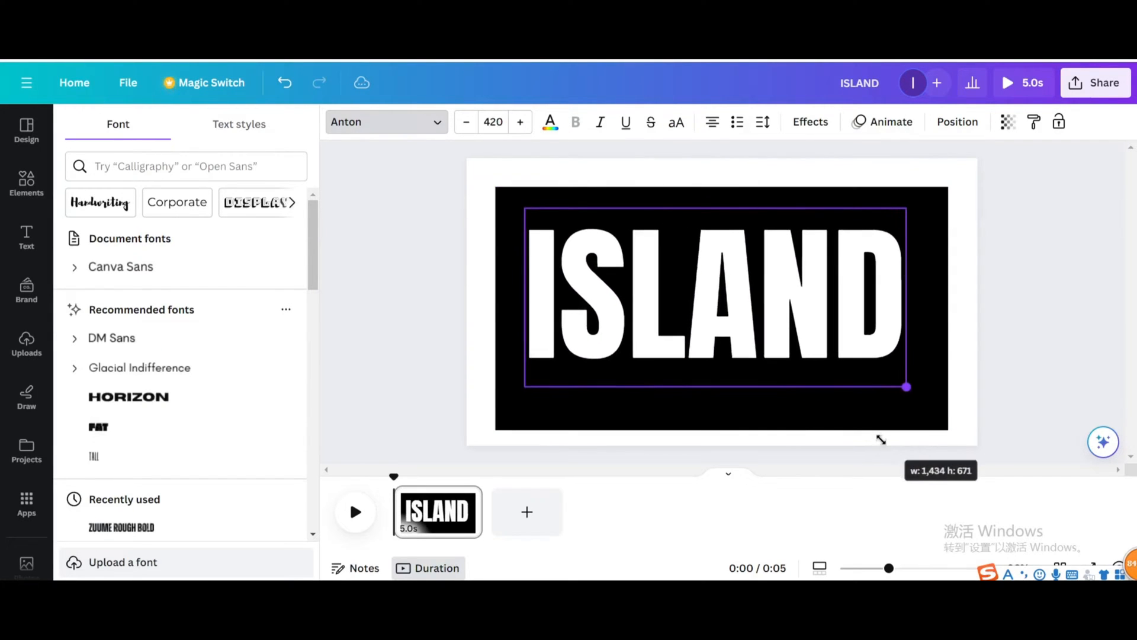
{"action": "left_click_drag", "start_coordinate": [906, 386], "coordinate": [919, 393]}
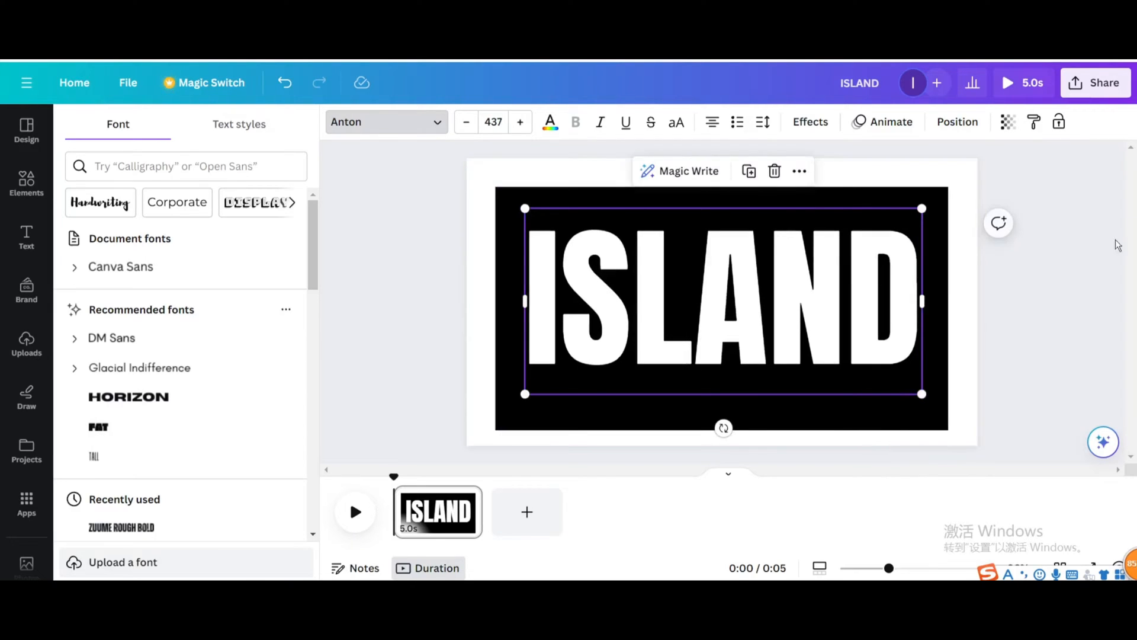
Download the ISLAND design as a PNG image via Share > Download.
{"action": "left_click", "coordinate": [1094, 82]}
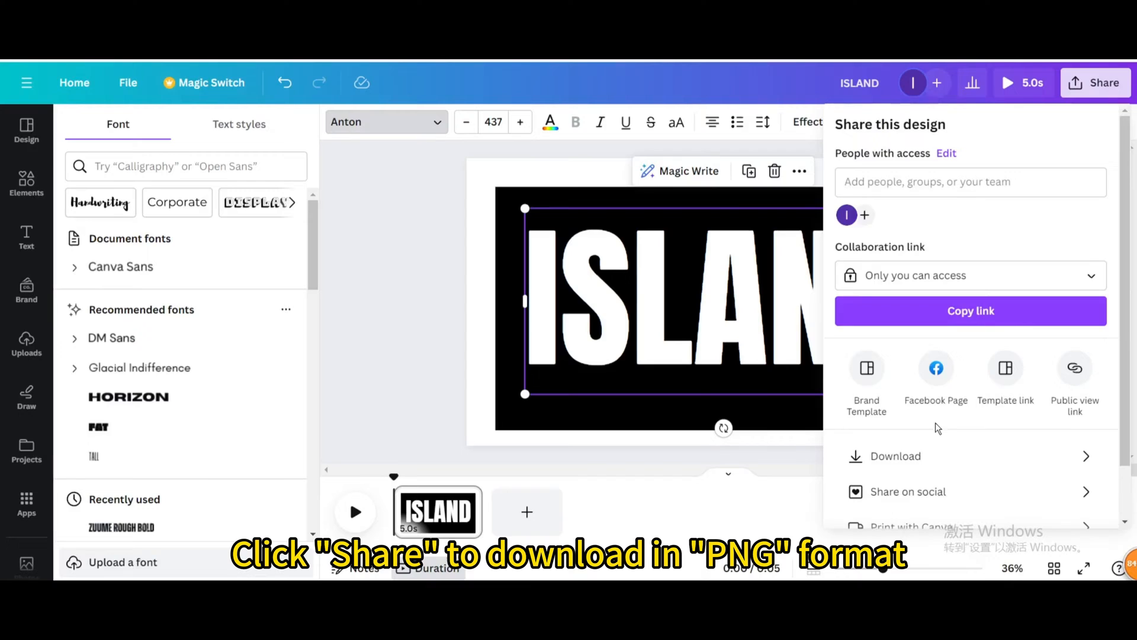
{"action": "left_click", "coordinate": [894, 455]}
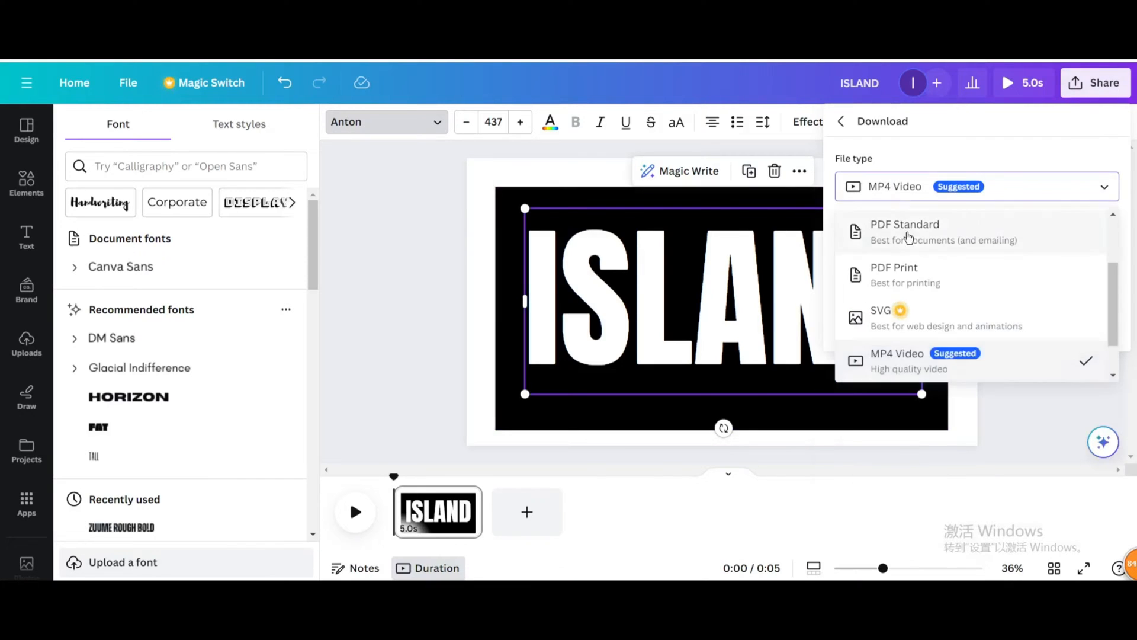
{"action": "left_click", "coordinate": [880, 317]}
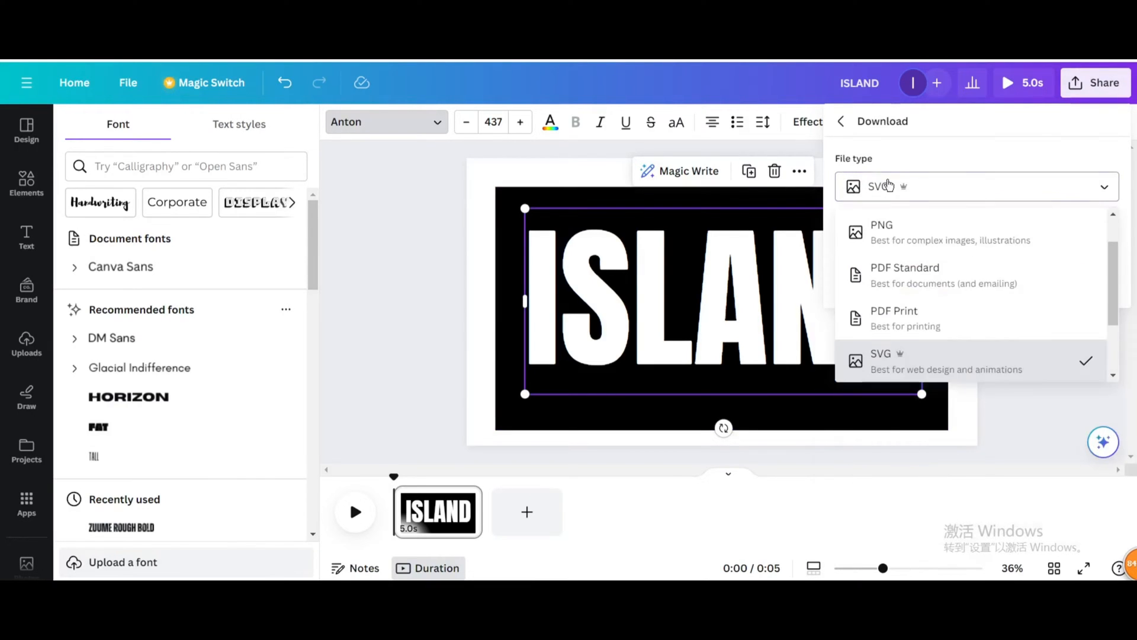
{"action": "left_click", "coordinate": [881, 233]}
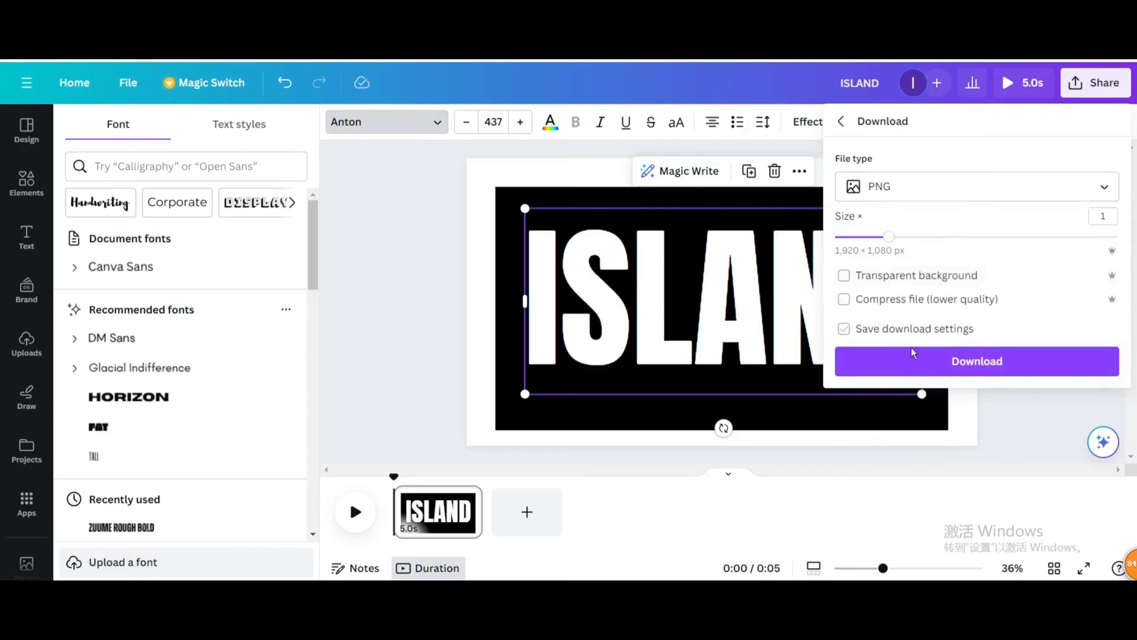
{"action": "left_click", "coordinate": [976, 361]}
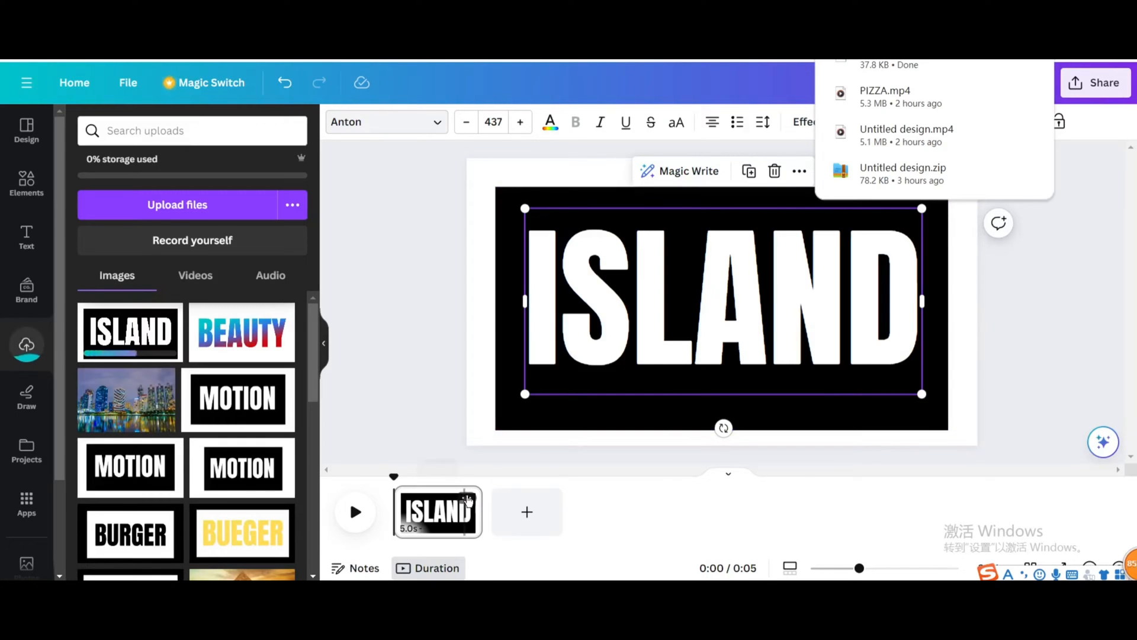
Delete the page and add an aerial island video found by searching the elements.
{"action": "right_click", "coordinate": [437, 511]}
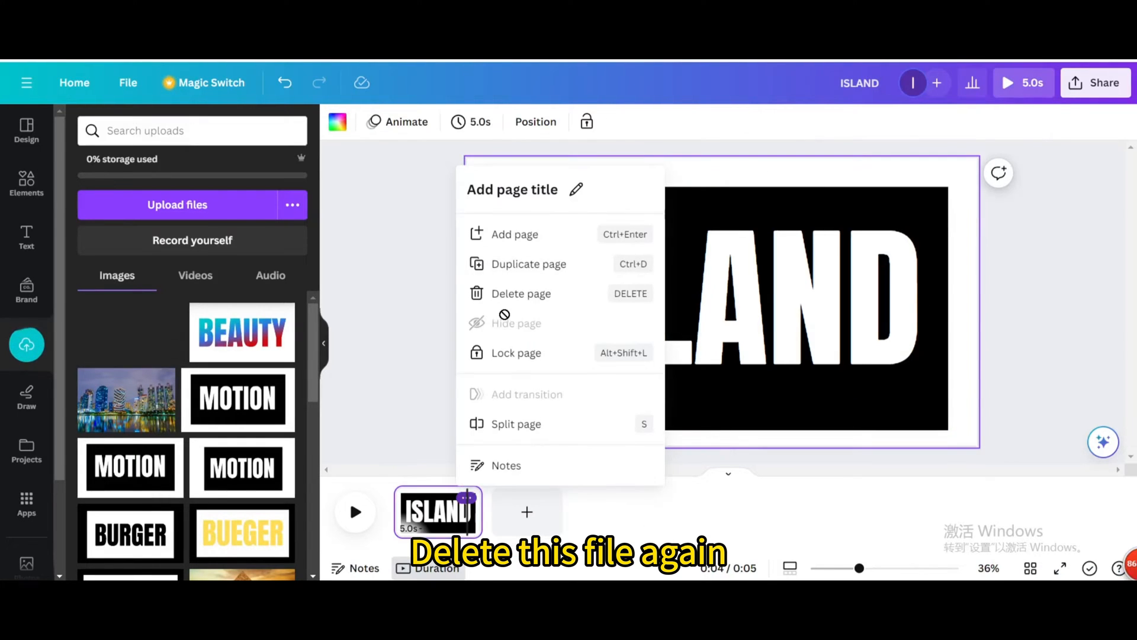
{"action": "left_click", "coordinate": [26, 184]}
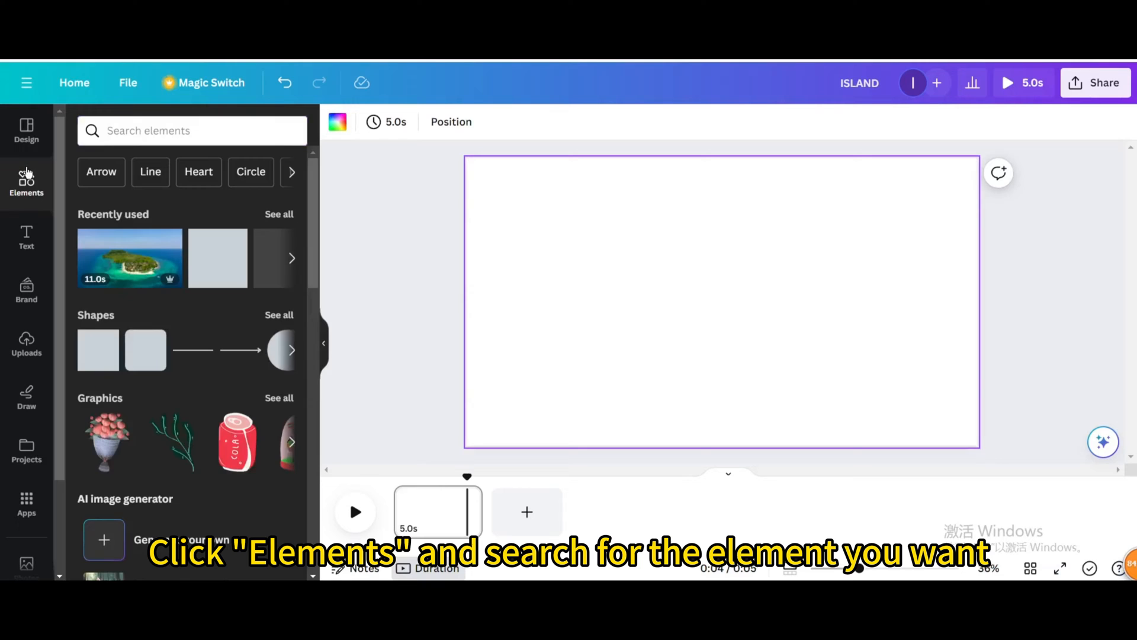
{"action": "type", "text": "ISLAND"}
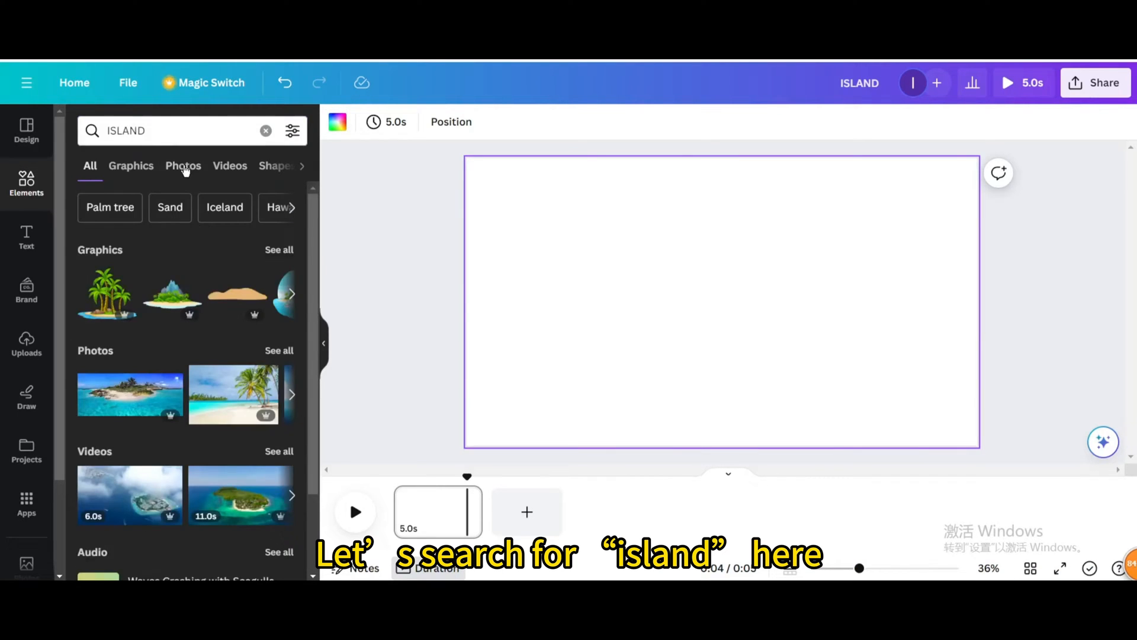
{"action": "left_click", "coordinate": [192, 166]}
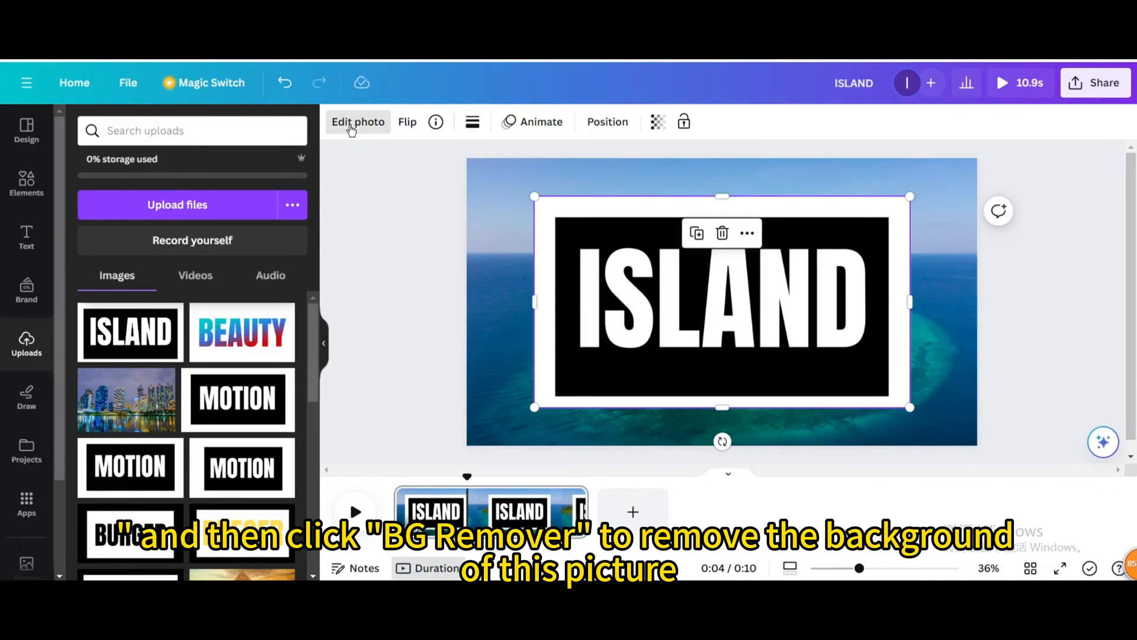
{"action": "mouse_move", "coordinate": [332, 173]}
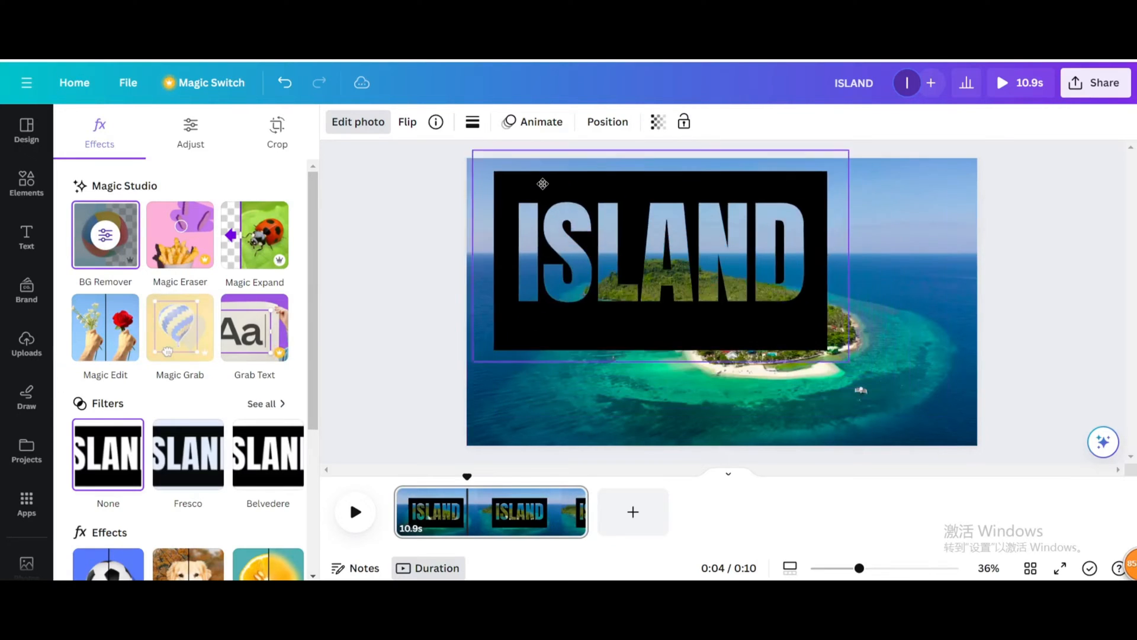
Reposition the background-removed ISLAND image and enlarge it to cover the whole page.
{"action": "left_click_drag", "start_coordinate": [542, 182], "coordinate": [517, 168]}
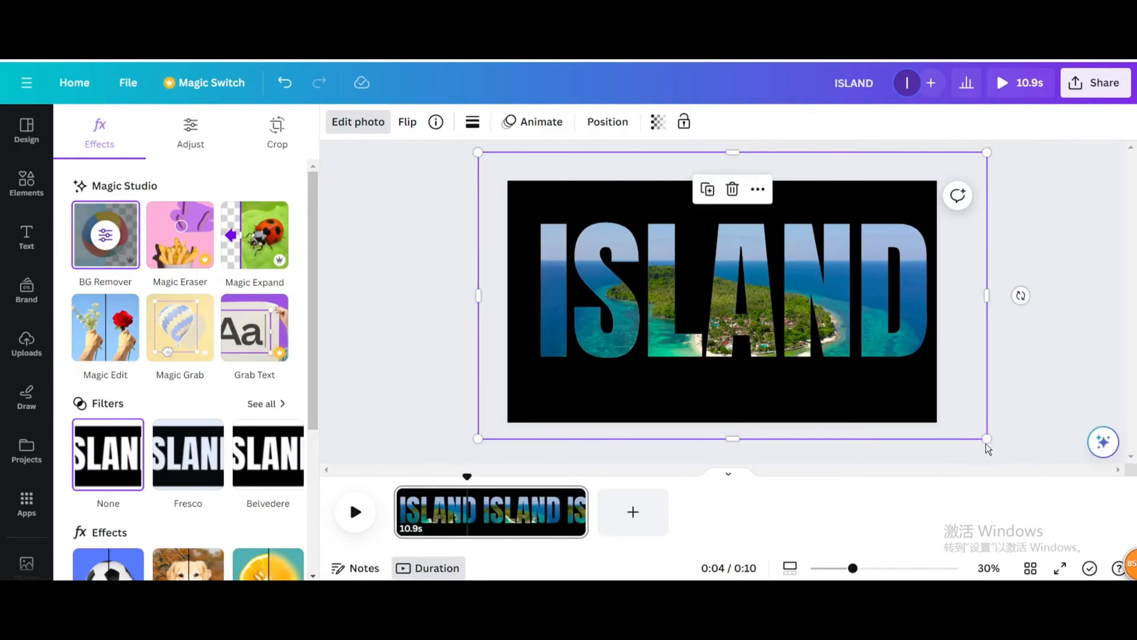
{"action": "left_click_drag", "start_coordinate": [985, 439], "coordinate": [966, 428]}
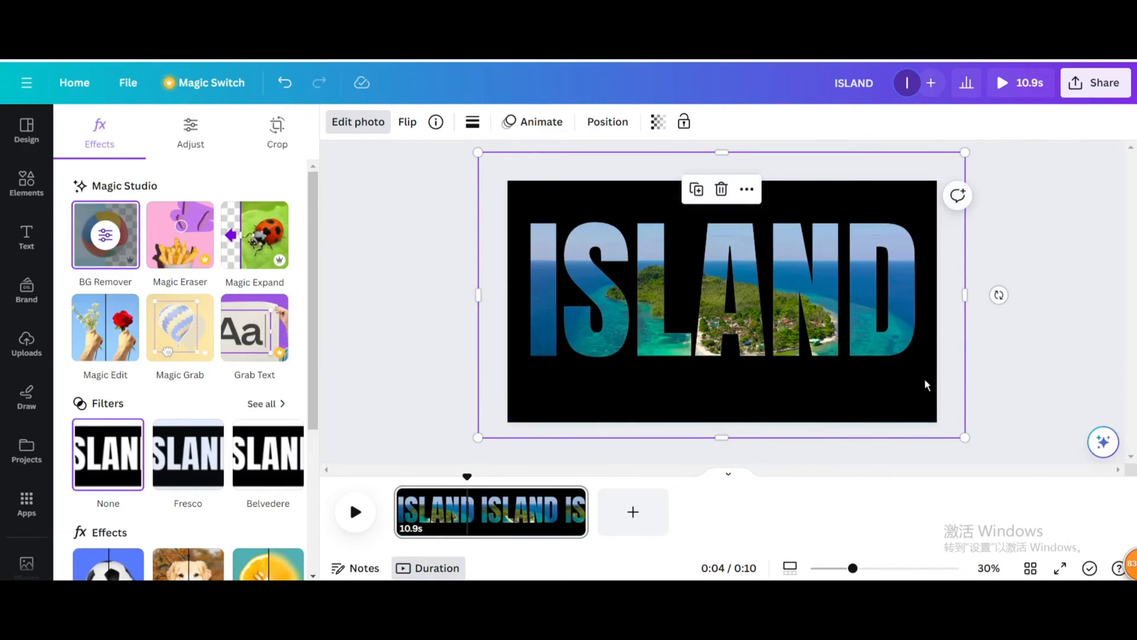
{"action": "mouse_move", "coordinate": [1046, 371]}
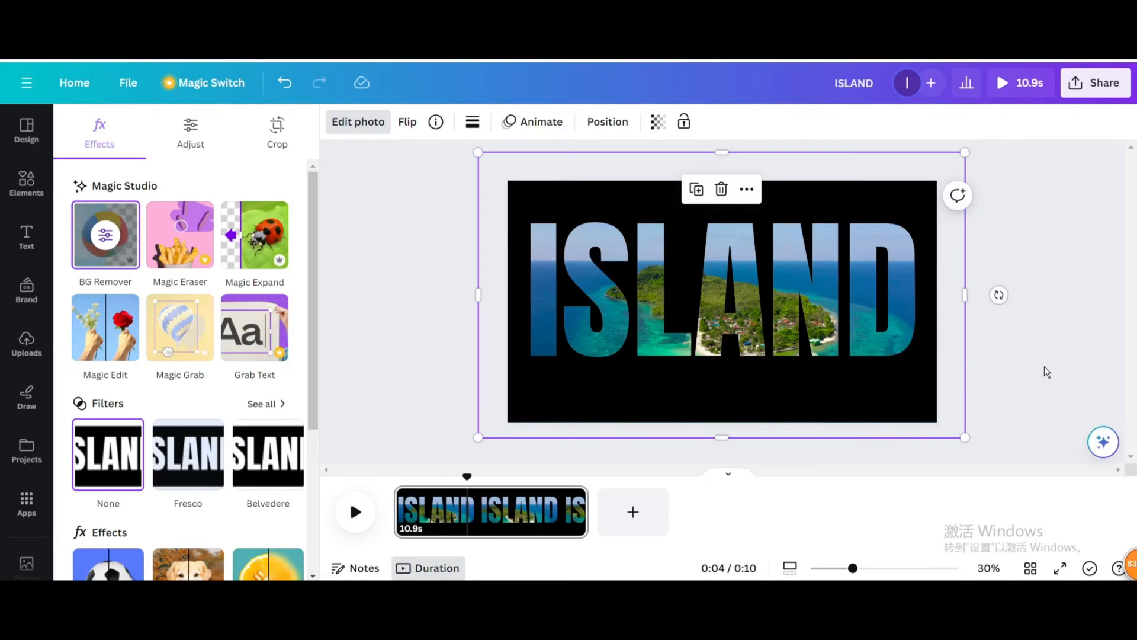
{"action": "left_click", "coordinate": [26, 345]}
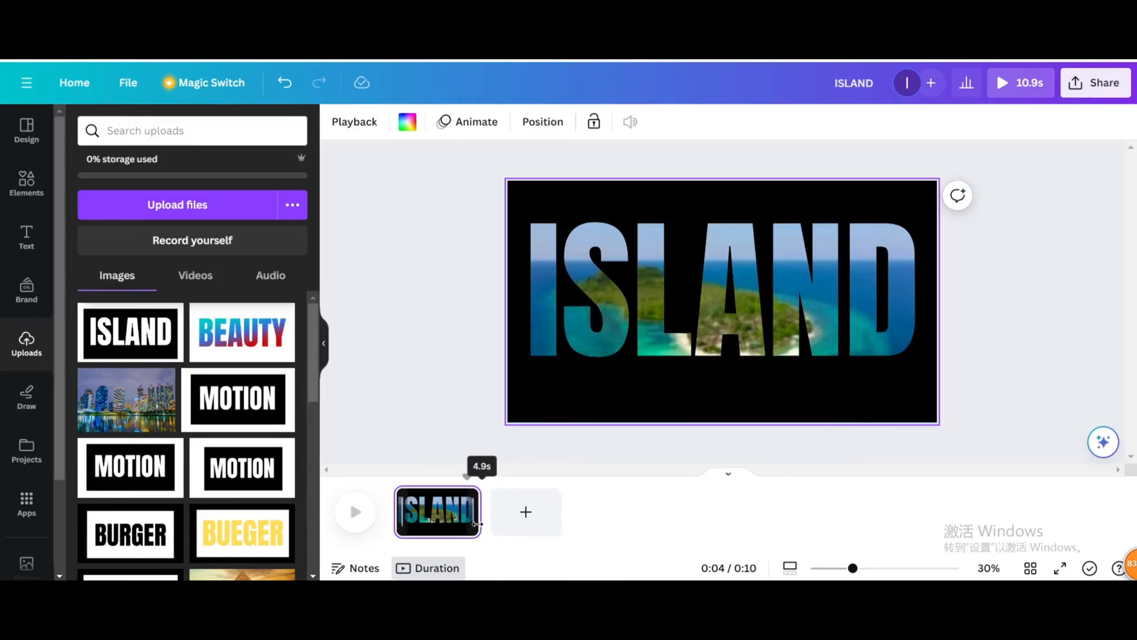
Trim the first page to about 5 seconds and duplicate it.
{"action": "left_click_drag", "start_coordinate": [477, 512], "coordinate": [487, 512]}
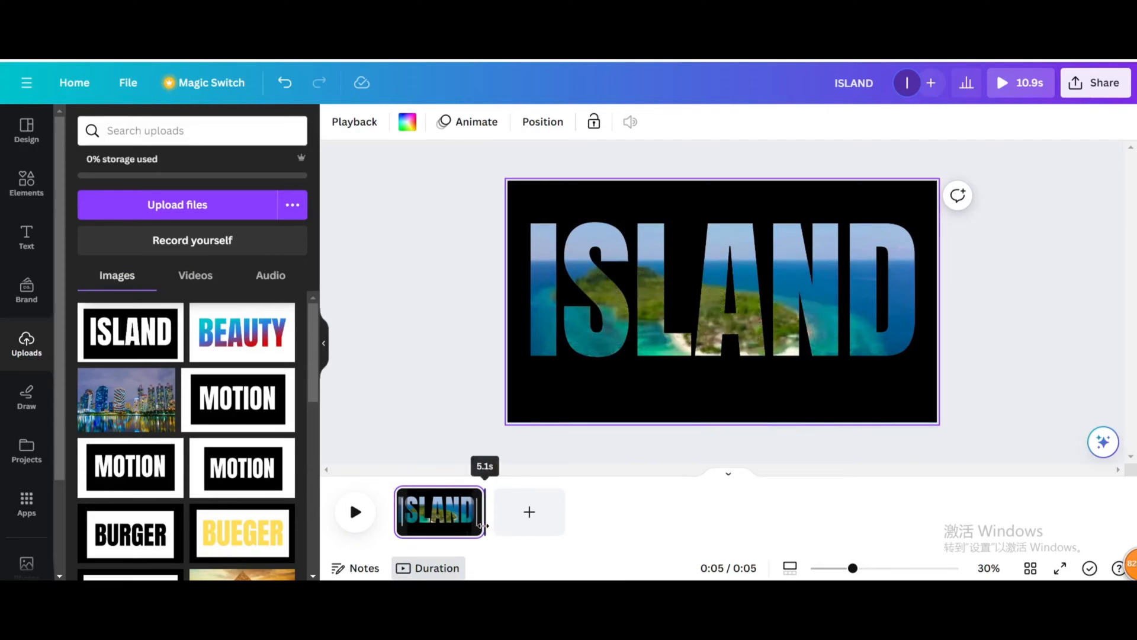
{"action": "right_click", "coordinate": [439, 512]}
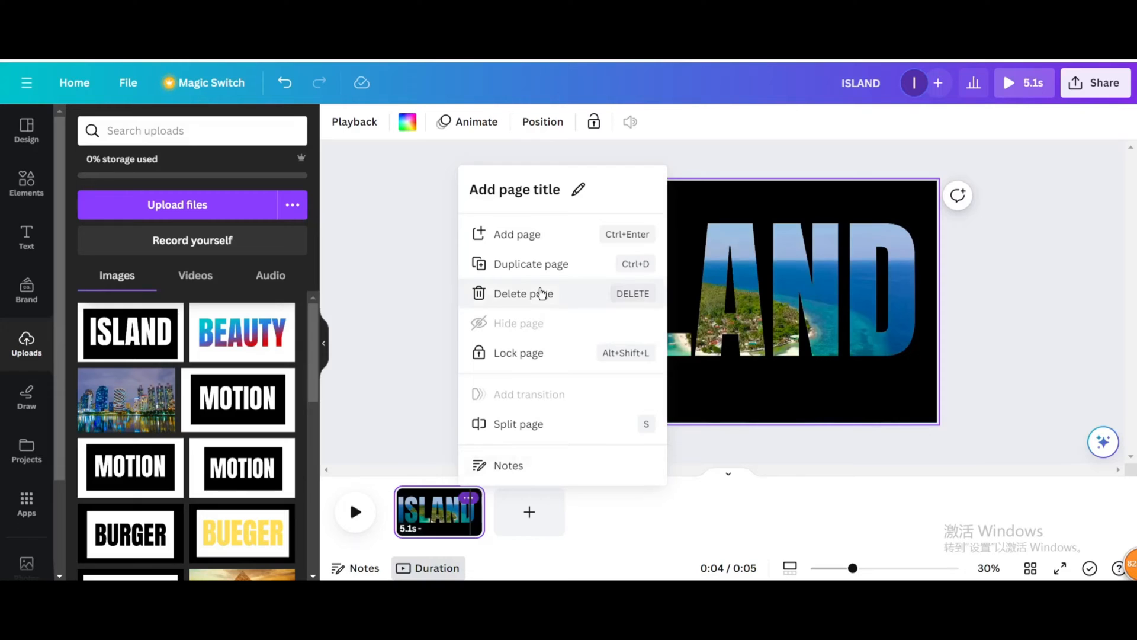
{"action": "left_click", "coordinate": [530, 263]}
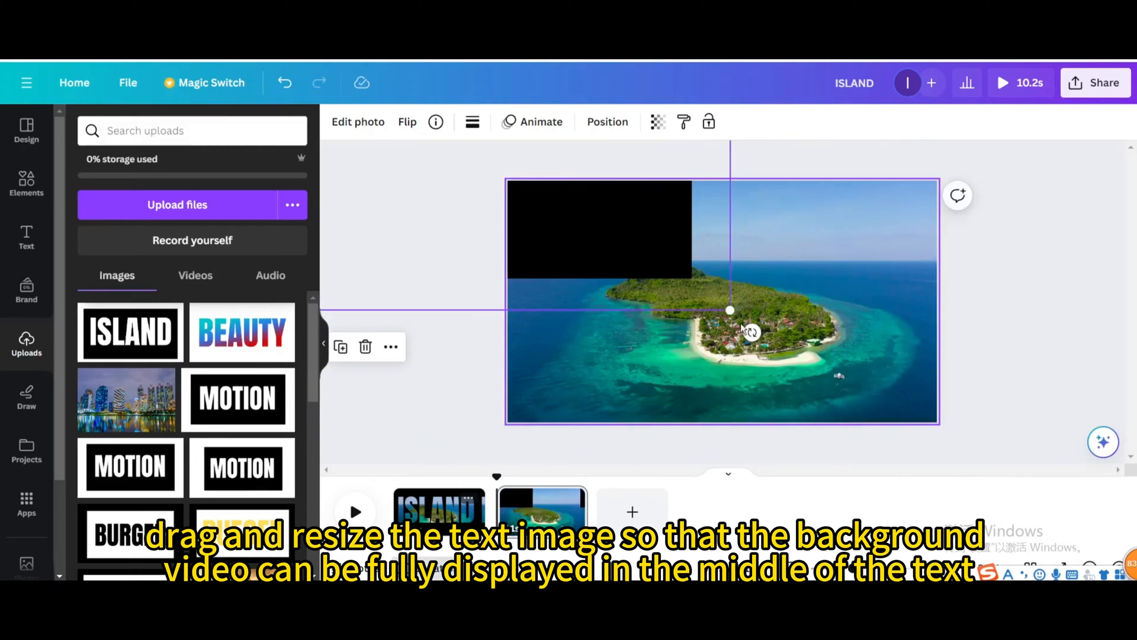
On page 2, scale the ISLAND lettering hugely so the island video fills the frame.
{"action": "left_click_drag", "start_coordinate": [730, 309], "coordinate": [762, 347]}
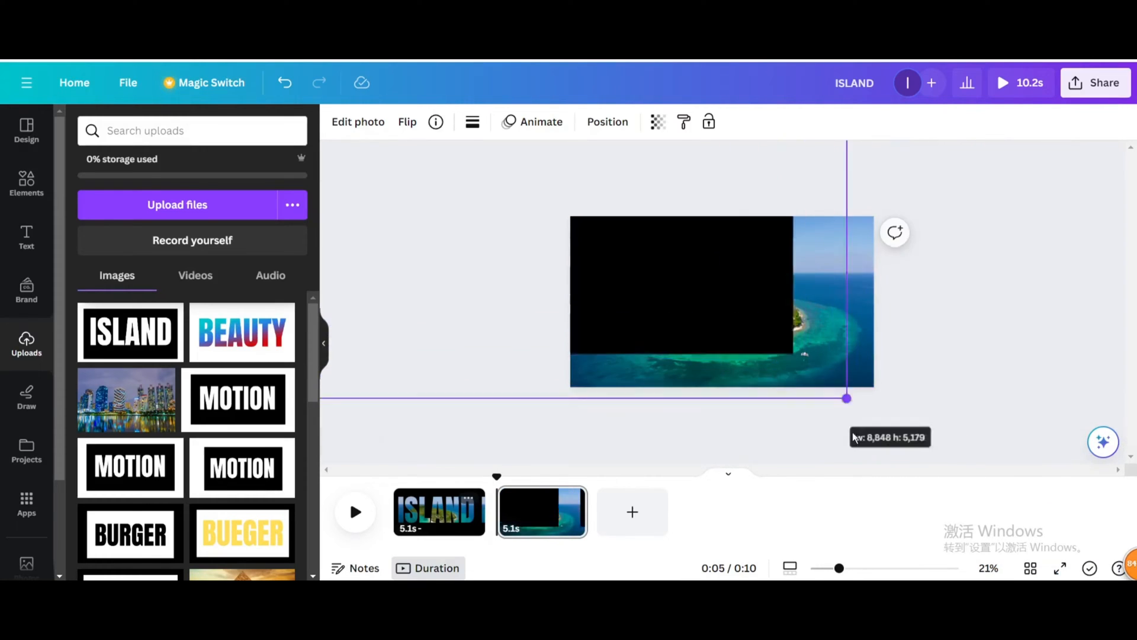
{"action": "left_click_drag", "start_coordinate": [846, 398], "coordinate": [752, 363]}
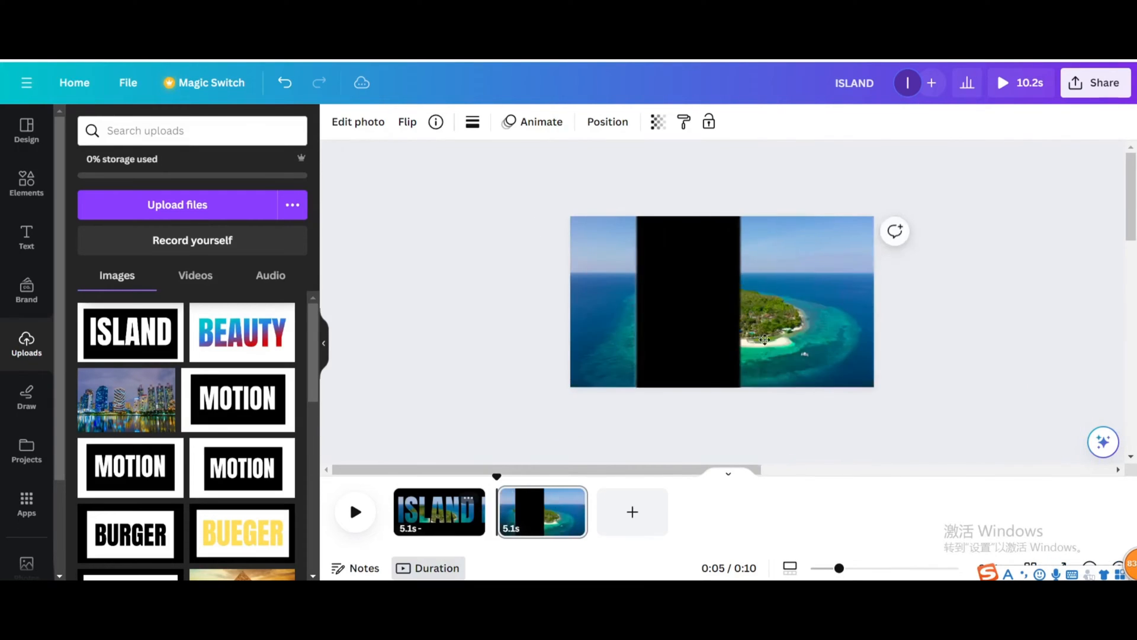
{"action": "left_click_drag", "start_coordinate": [765, 340], "coordinate": [722, 355]}
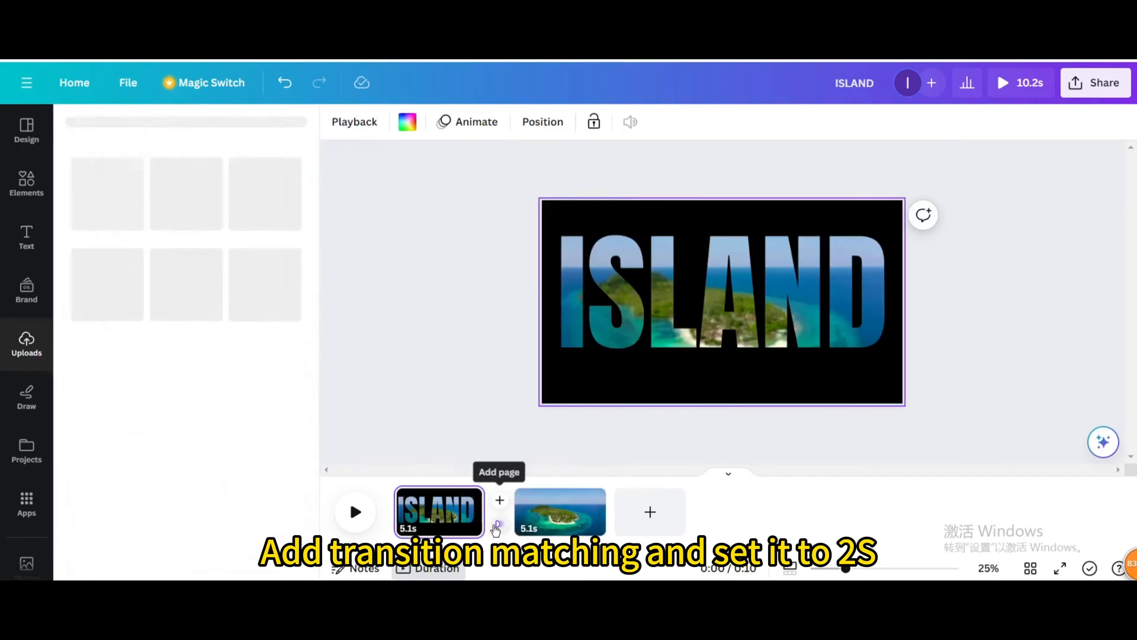
Add a Match & Move transition of 2.5 seconds between the pages and preview it.
{"action": "left_click", "coordinate": [499, 500]}
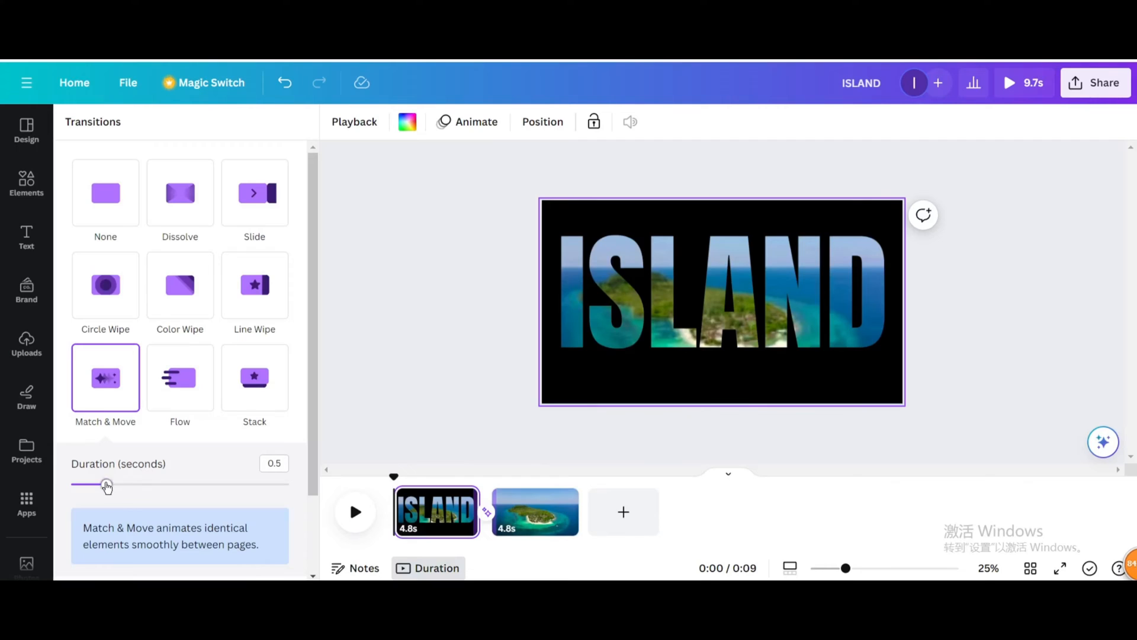
{"action": "left_click_drag", "start_coordinate": [106, 483], "coordinate": [282, 483]}
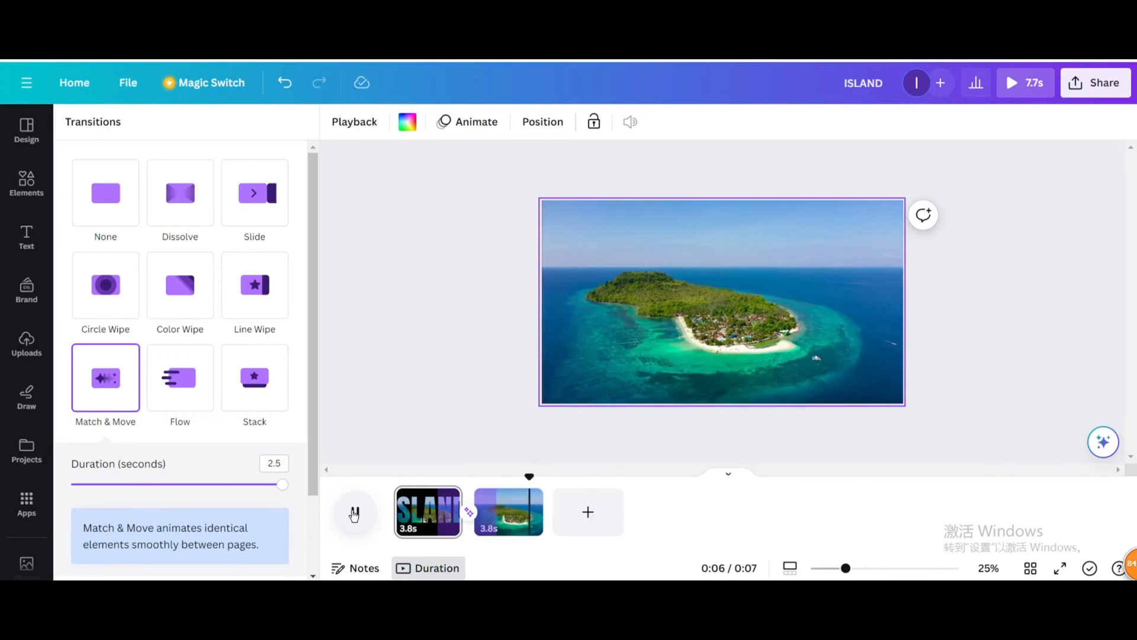
{"action": "left_click", "coordinate": [354, 512]}
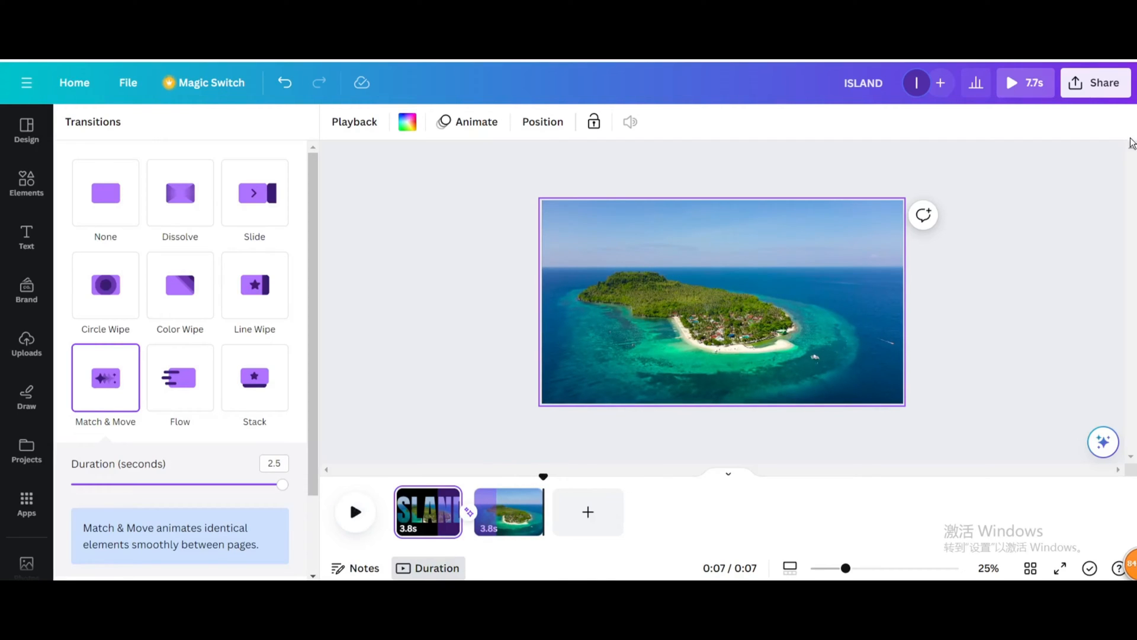
{"action": "left_click", "coordinate": [1094, 82]}
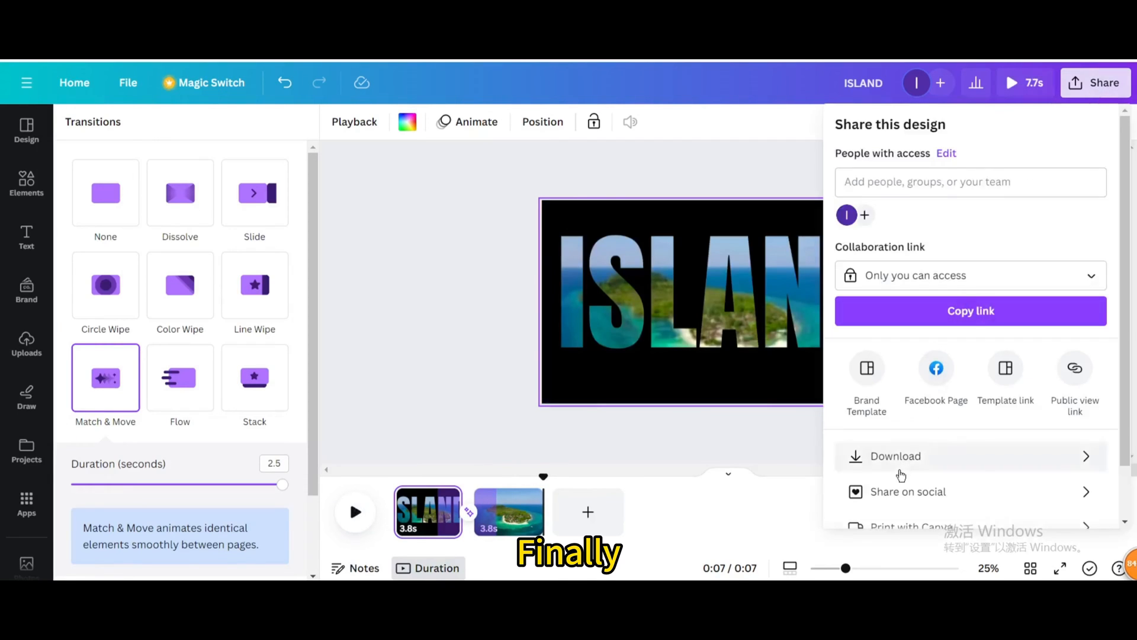
Download all pages as a 1080p MP4 video.
{"action": "left_click", "coordinate": [896, 455]}
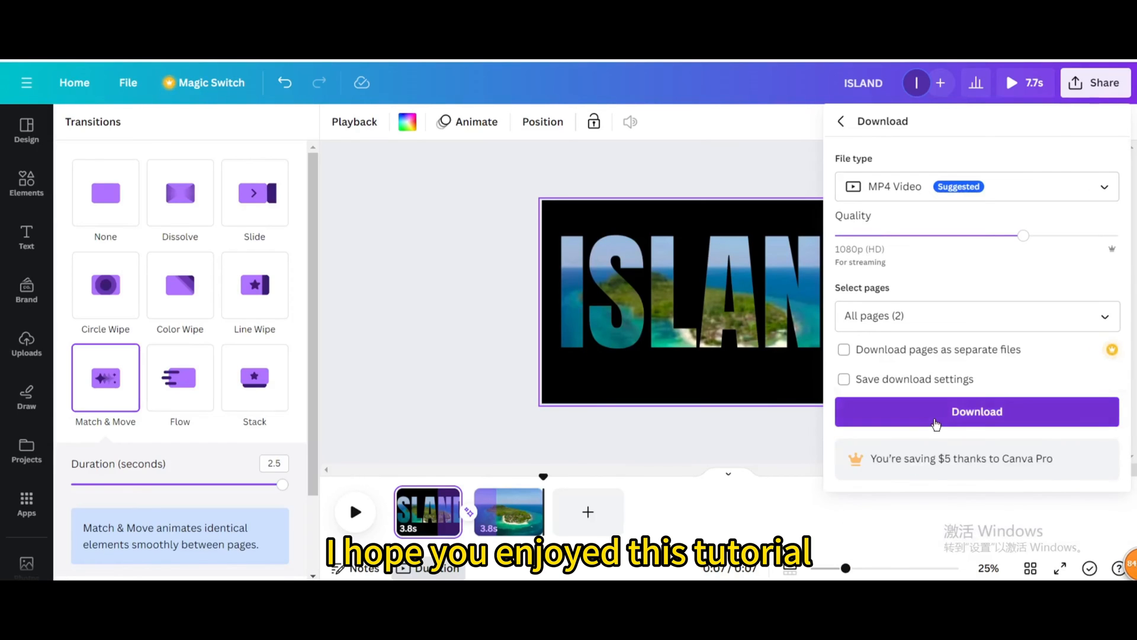
{"action": "left_click", "coordinate": [976, 411]}
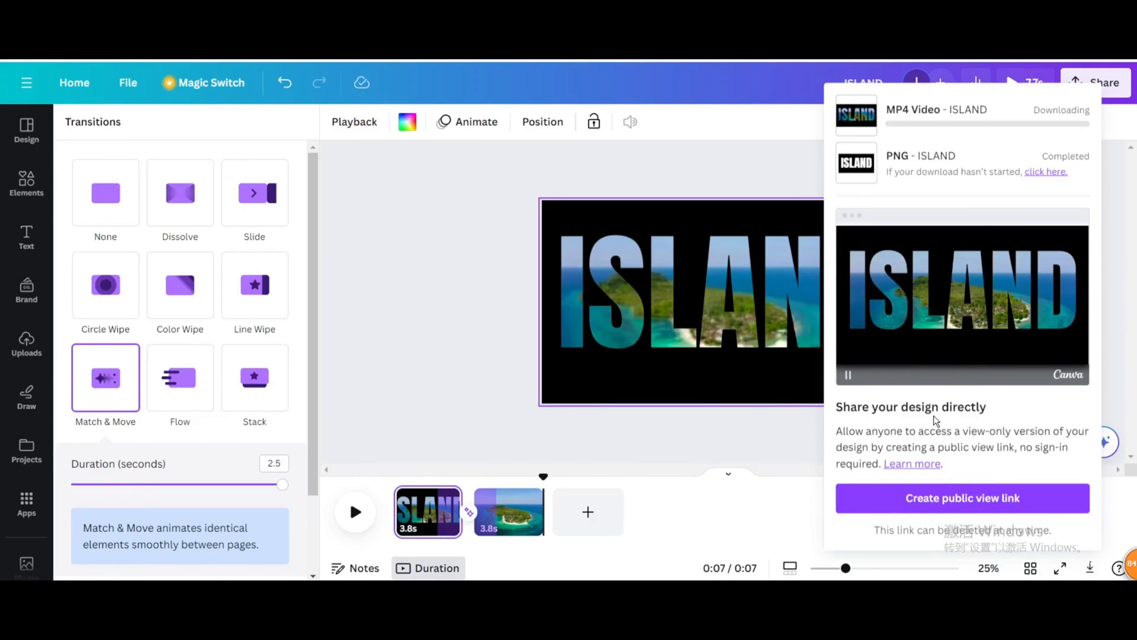